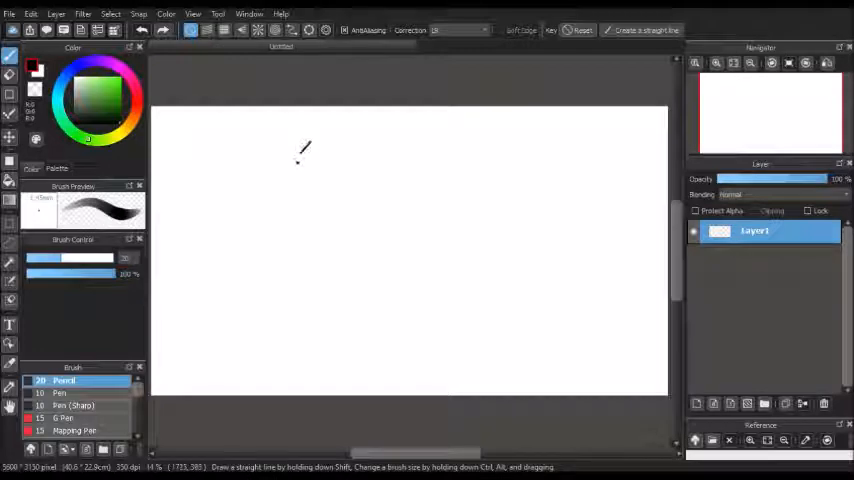
- Sketch a rough curved pencil outline with an inner loop on the blank canvas
left_click_drag(305, 143, 300, 315)
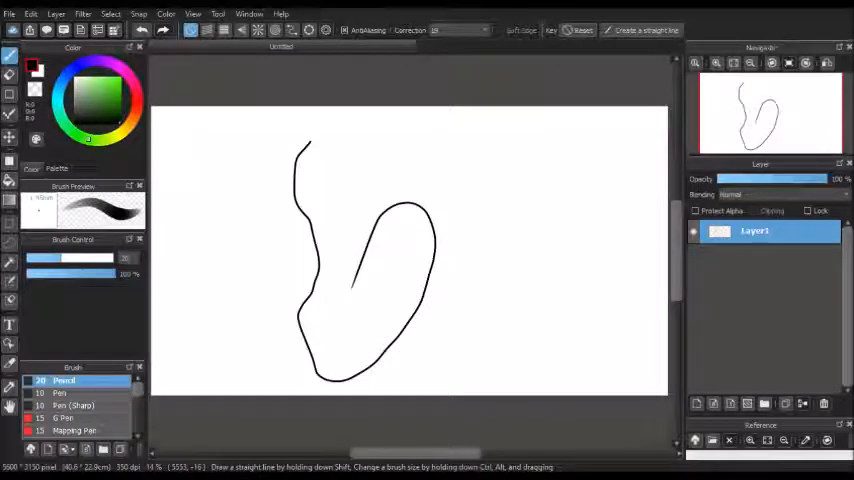
mouse_move(544, 147)
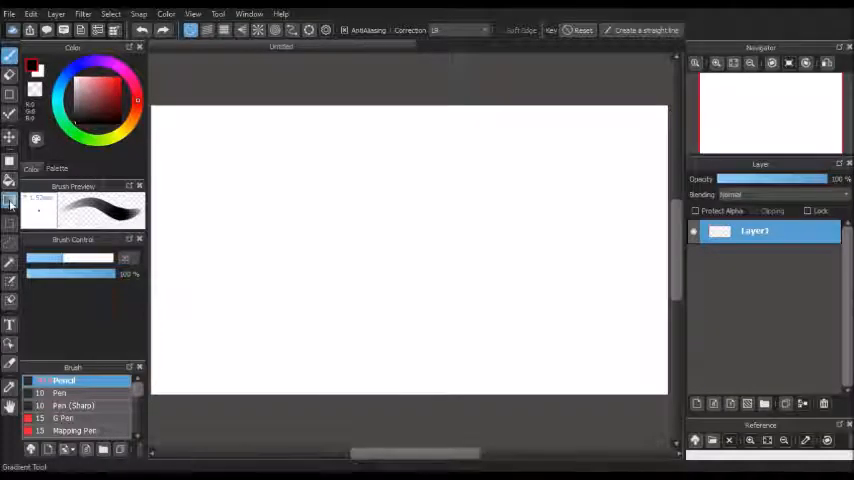
- Lay a linear gradient vertically from the canvas top to the bottom
left_click(10, 200)
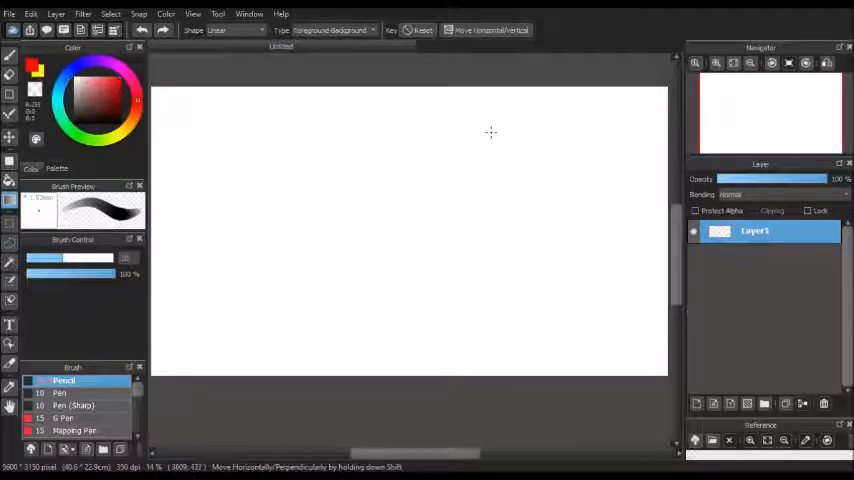
left_click_drag(405, 78, 415, 418)
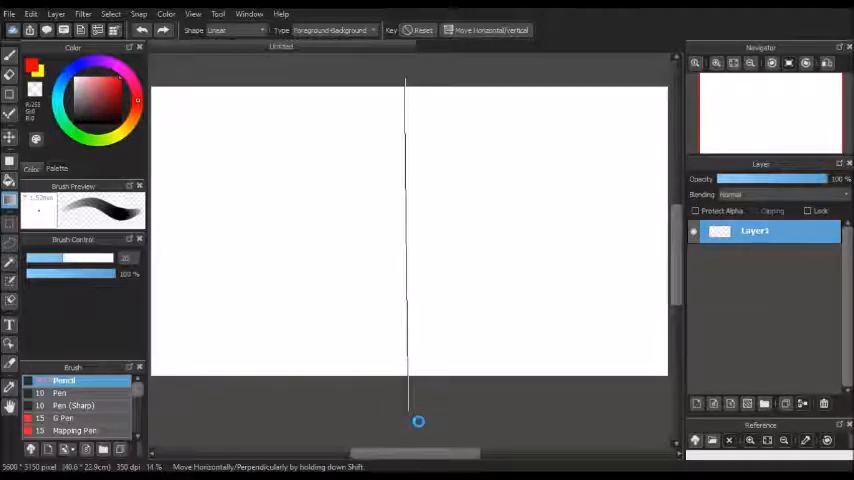
left_click_drag(408, 80, 408, 420)
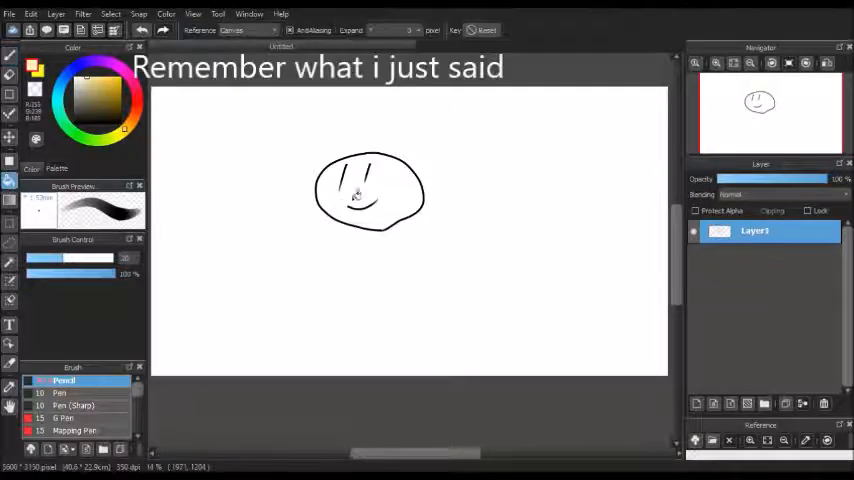
- Bucket-fill the inside of the round face doodle with pale yellow
left_click(360, 195)
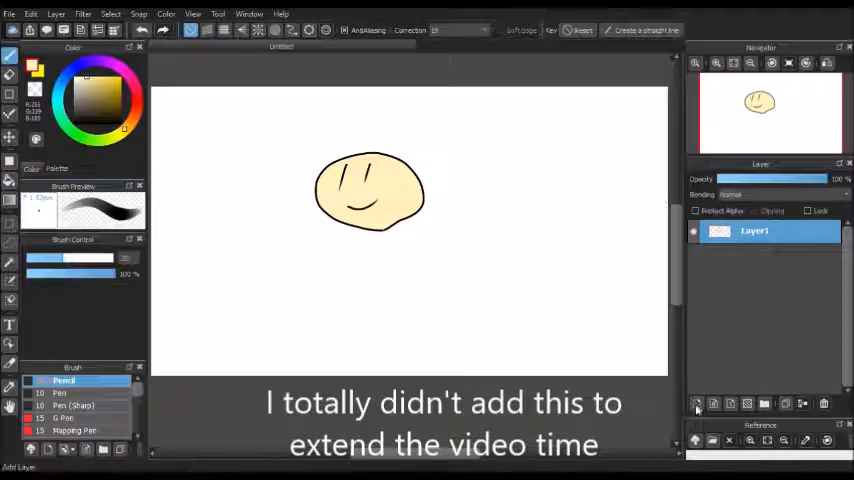
- Add a second layer and fill it with a top-to-bottom black-to-yellow gradient
left_click(697, 403)
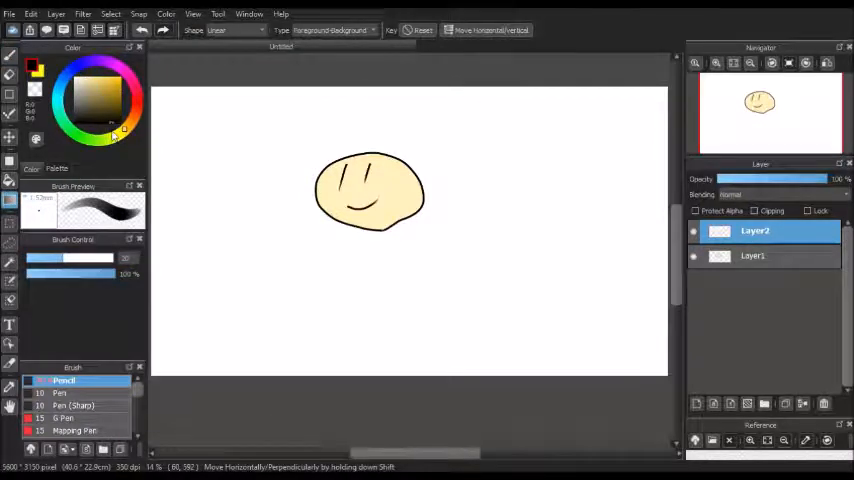
left_click_drag(389, 75, 403, 399)
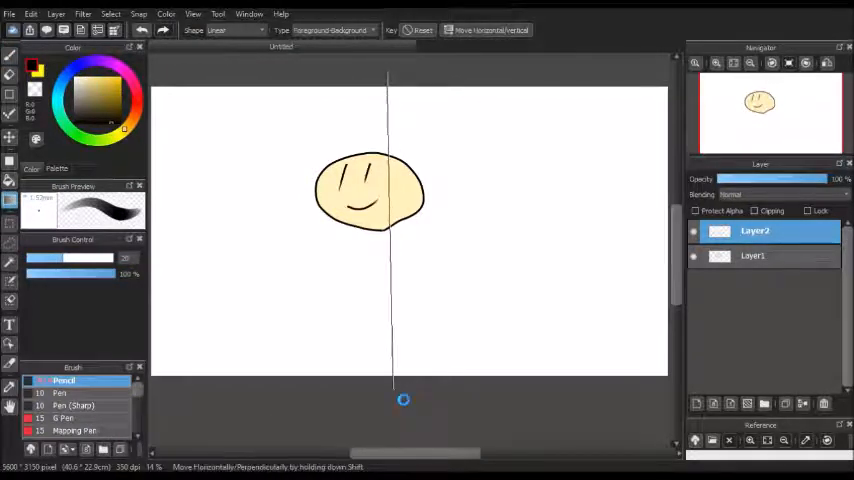
left_click_drag(391, 75, 401, 398)
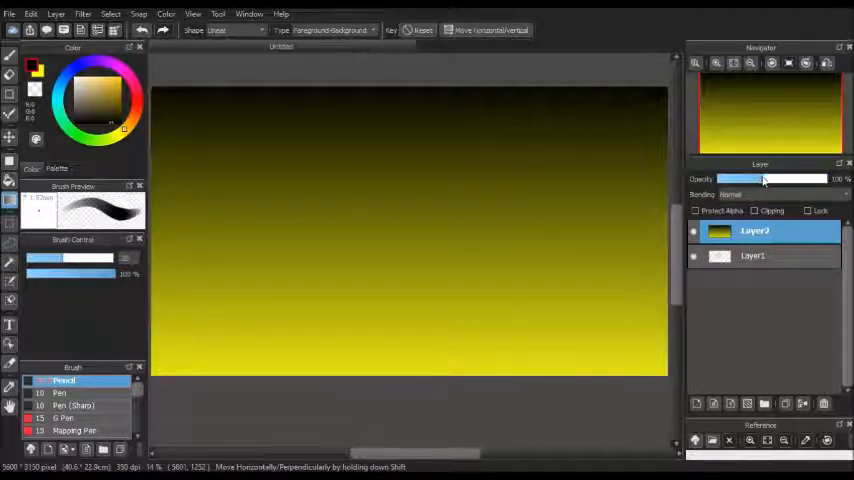
- Set Layer2's opacity to about 68% so the face shows through
left_click_drag(763, 179, 730, 179)
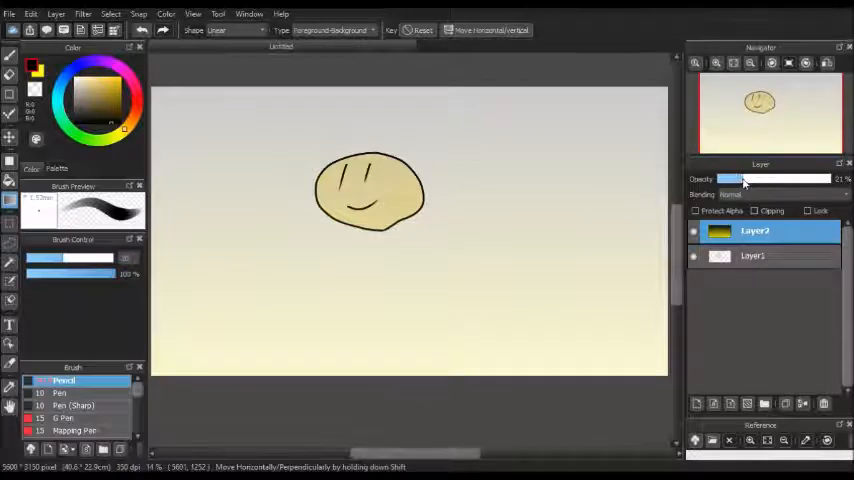
left_click_drag(729, 179, 775, 179)
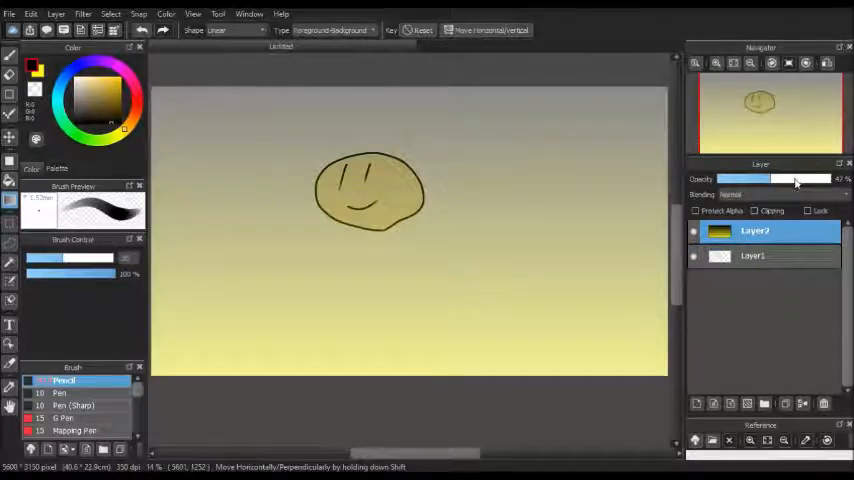
left_click_drag(745, 179, 790, 179)
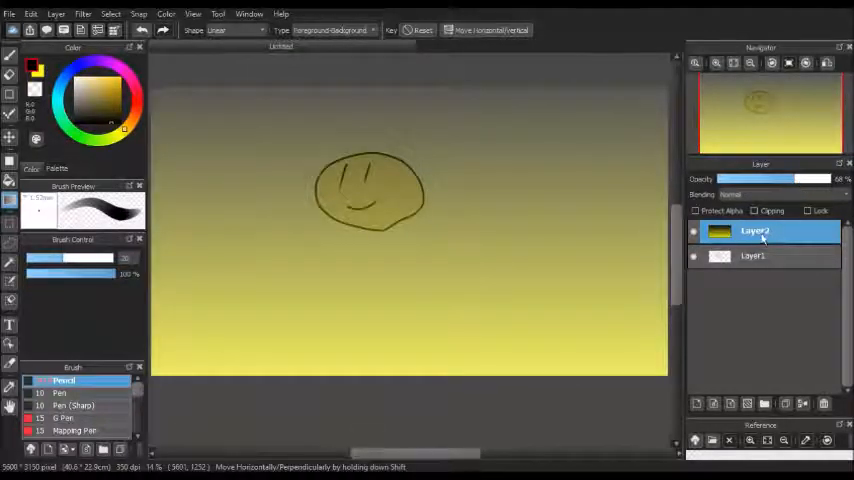
left_click(755, 231)
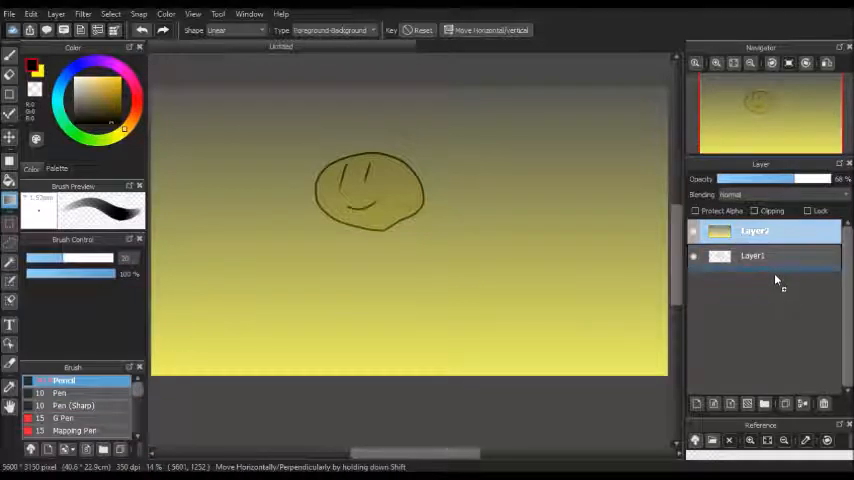